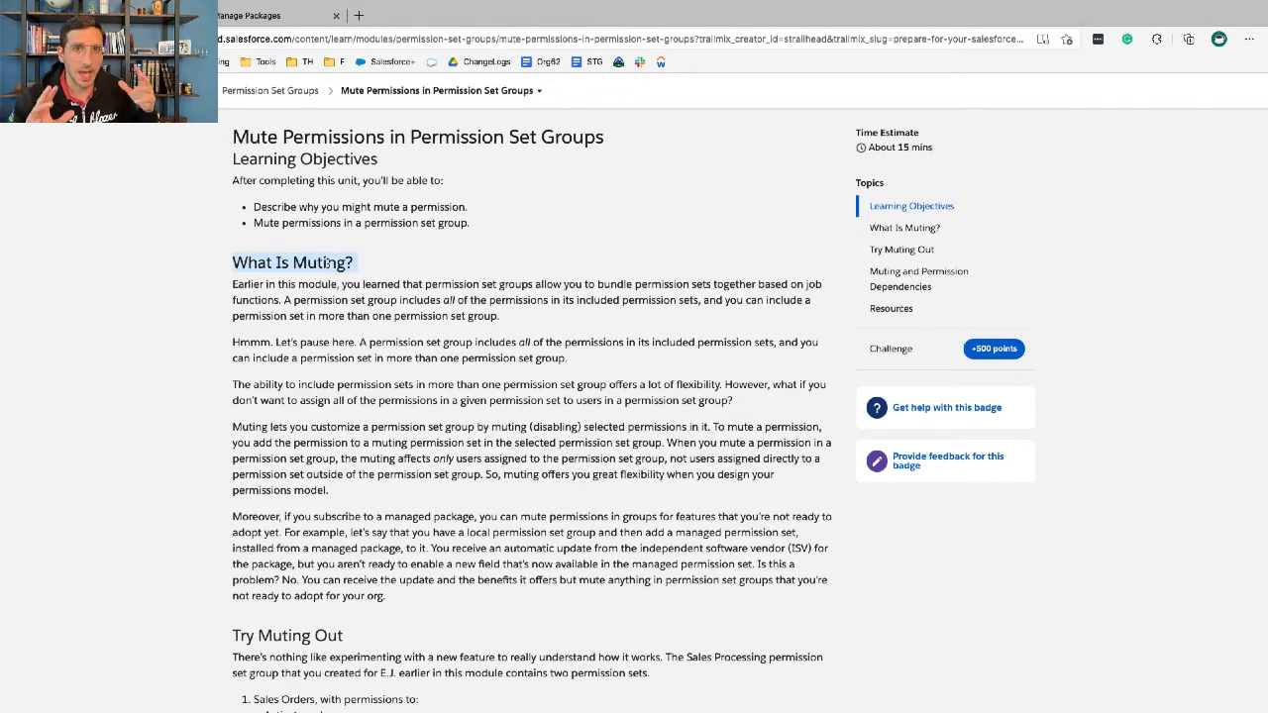
Follow the managed package link in the Mute Permissions unit to its Salesforce Help article.
{"action": "scroll", "scroll_direction": "down", "scroll_amount": 3}
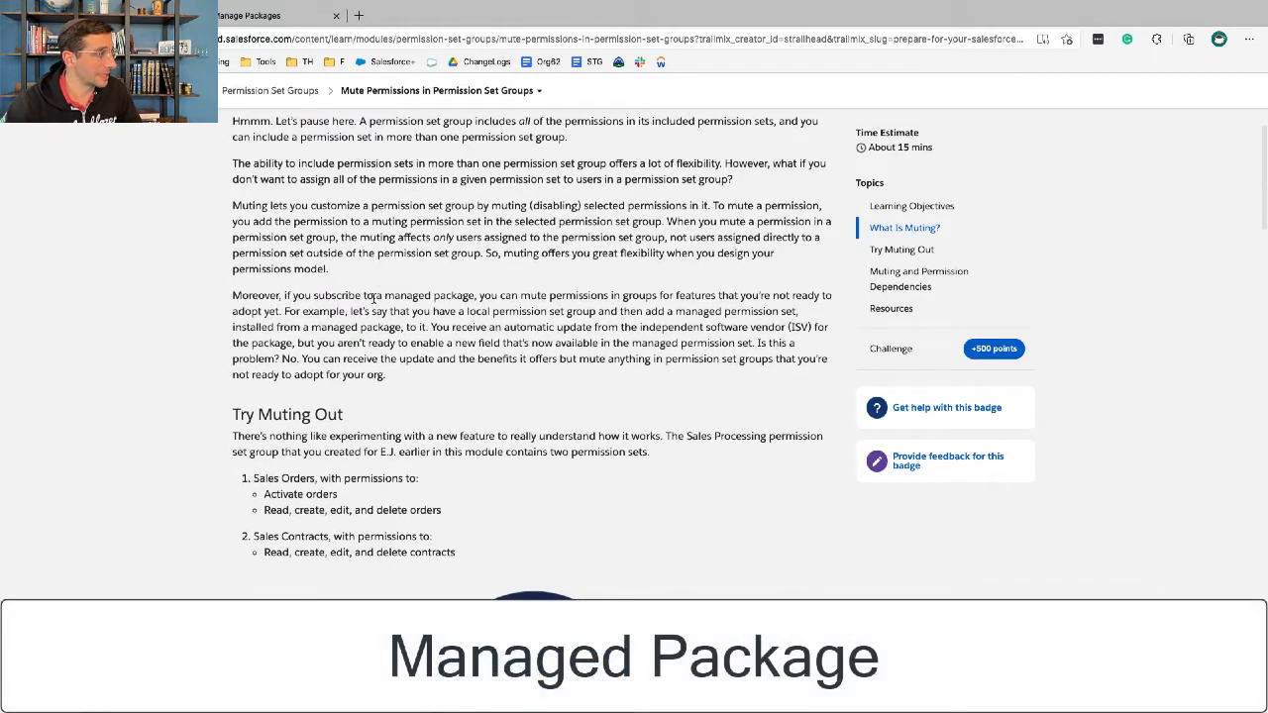
{"action": "double_click", "coordinate": [406, 296]}
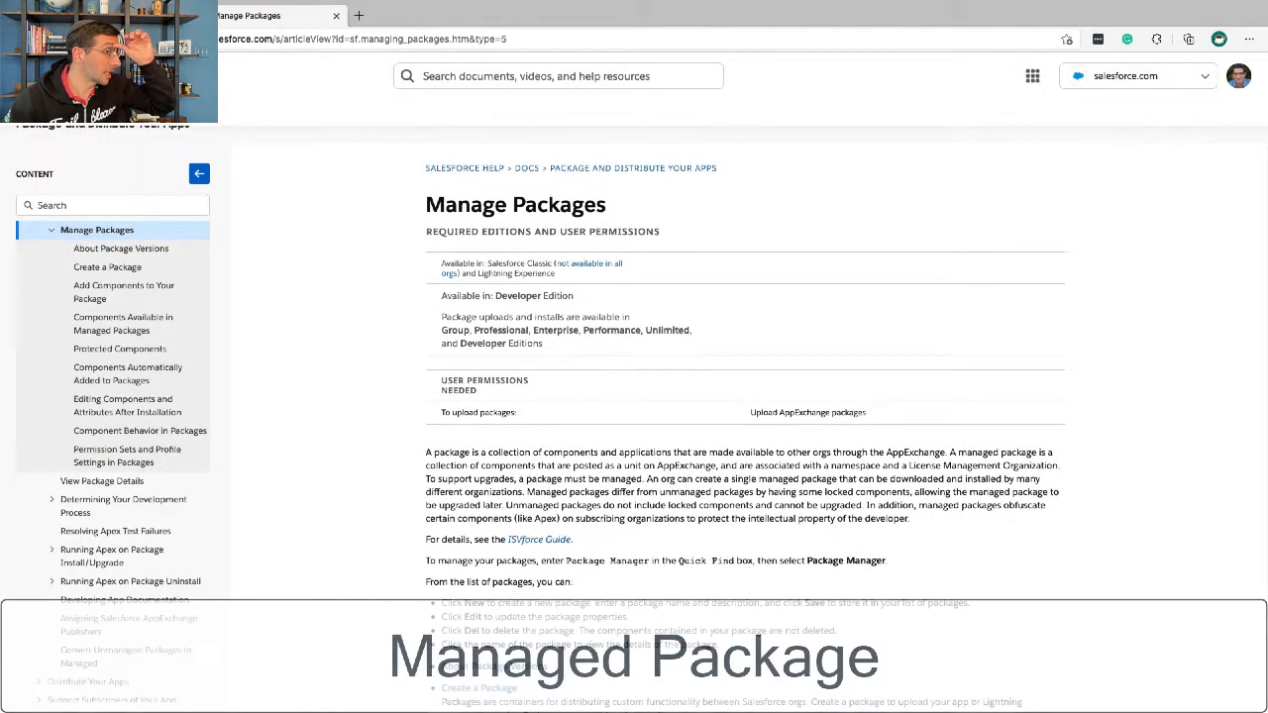
{"action": "scroll", "scroll_direction": "down", "scroll_amount": 3}
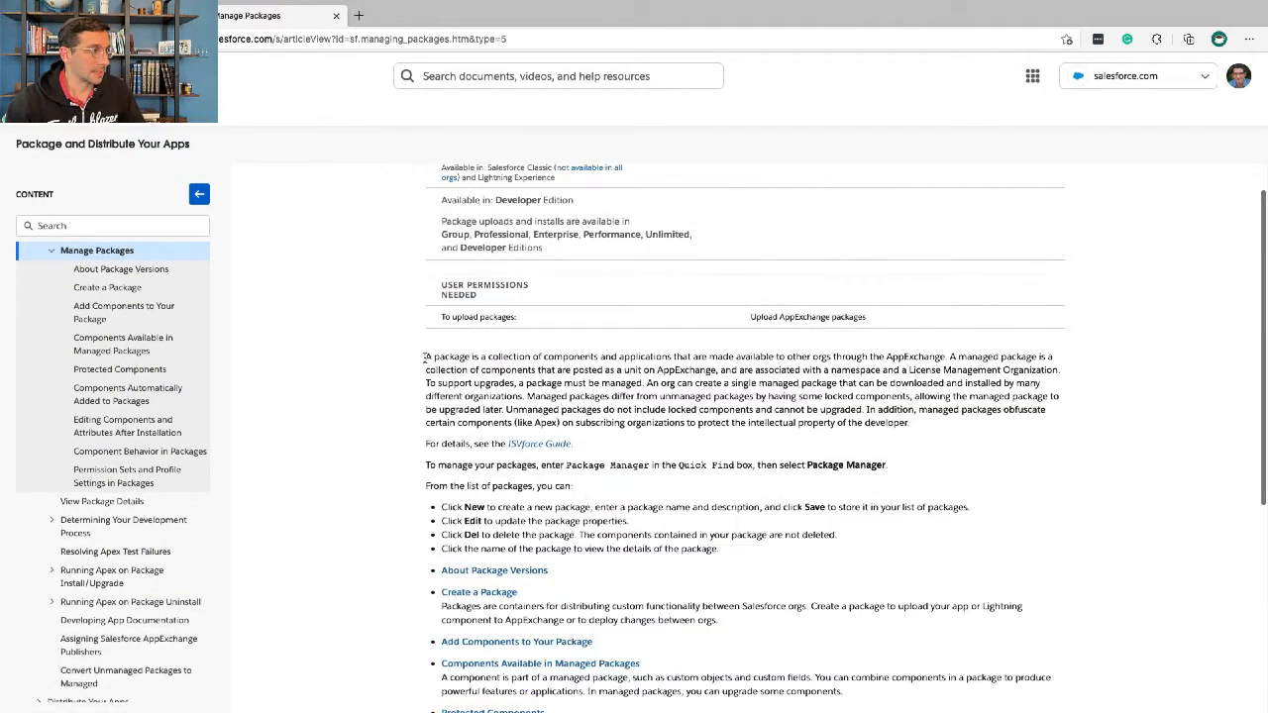
{"action": "left_click_drag", "start_coordinate": [424, 357], "coordinate": [583, 357]}
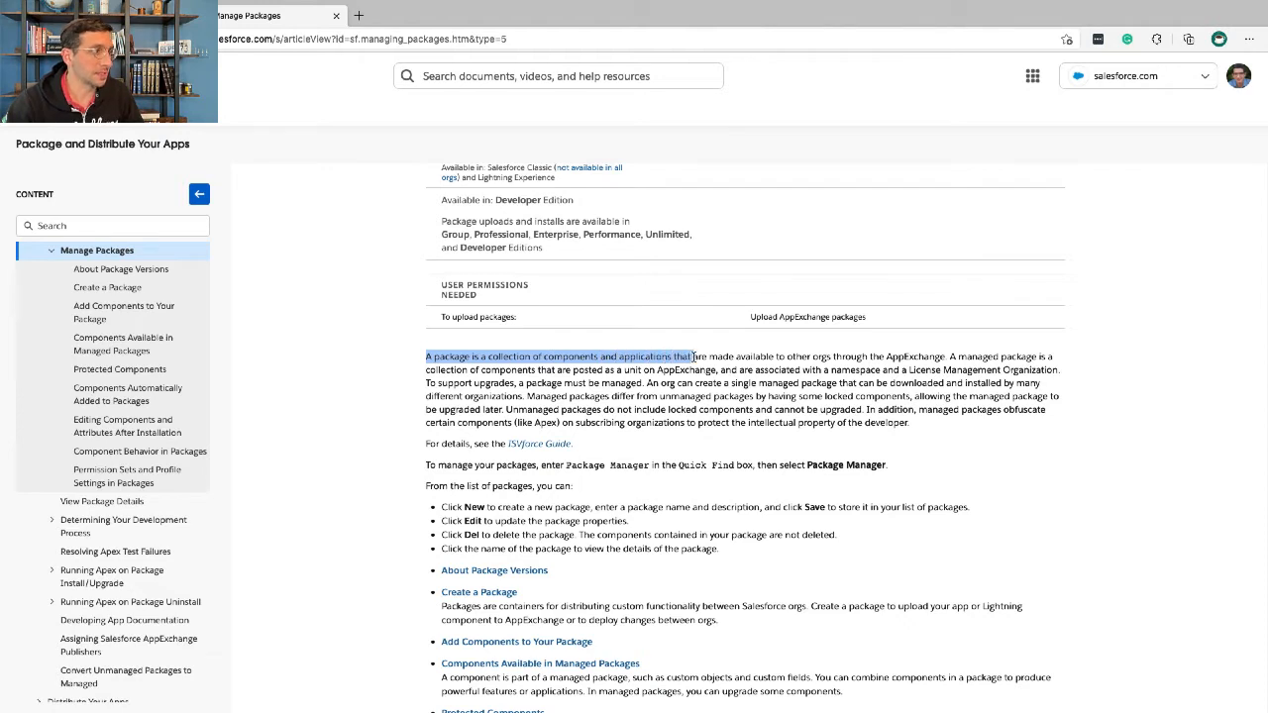
{"action": "left_click_drag", "start_coordinate": [690, 357], "coordinate": [828, 357]}
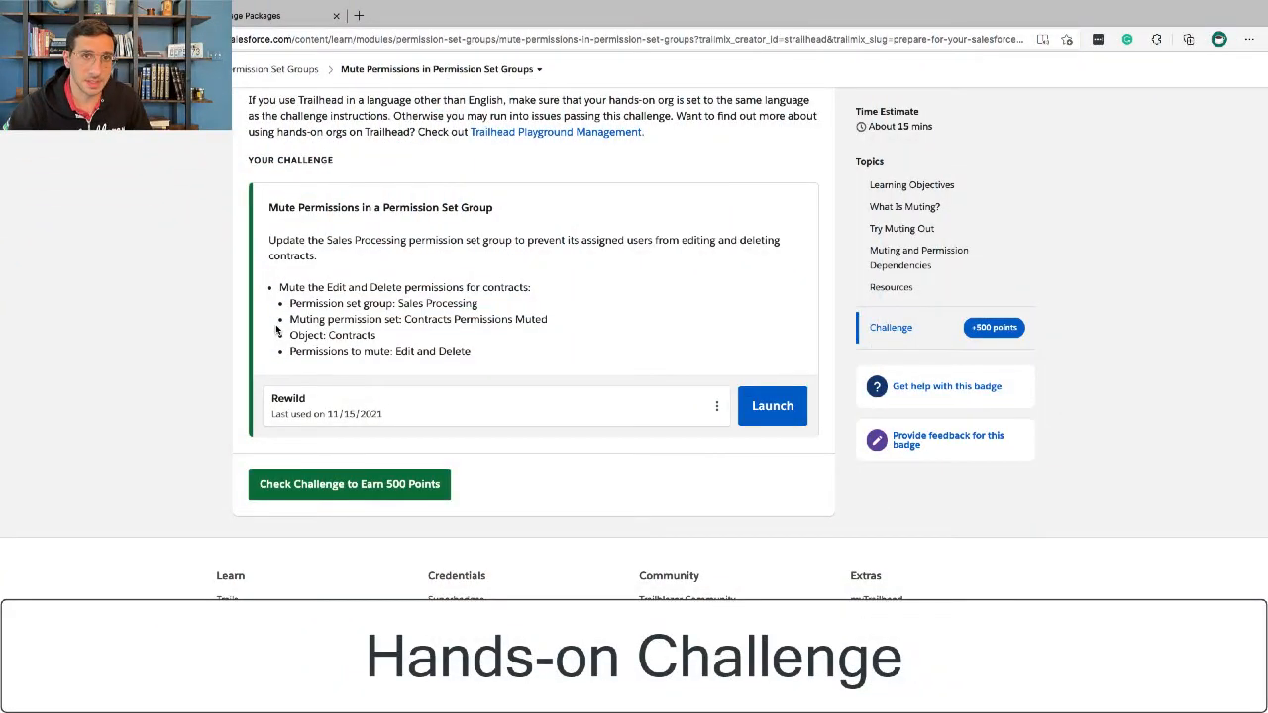
Bring the Trailhead tab forward to read the Mute Permissions challenge instructions.
{"action": "double_click", "coordinate": [287, 240]}
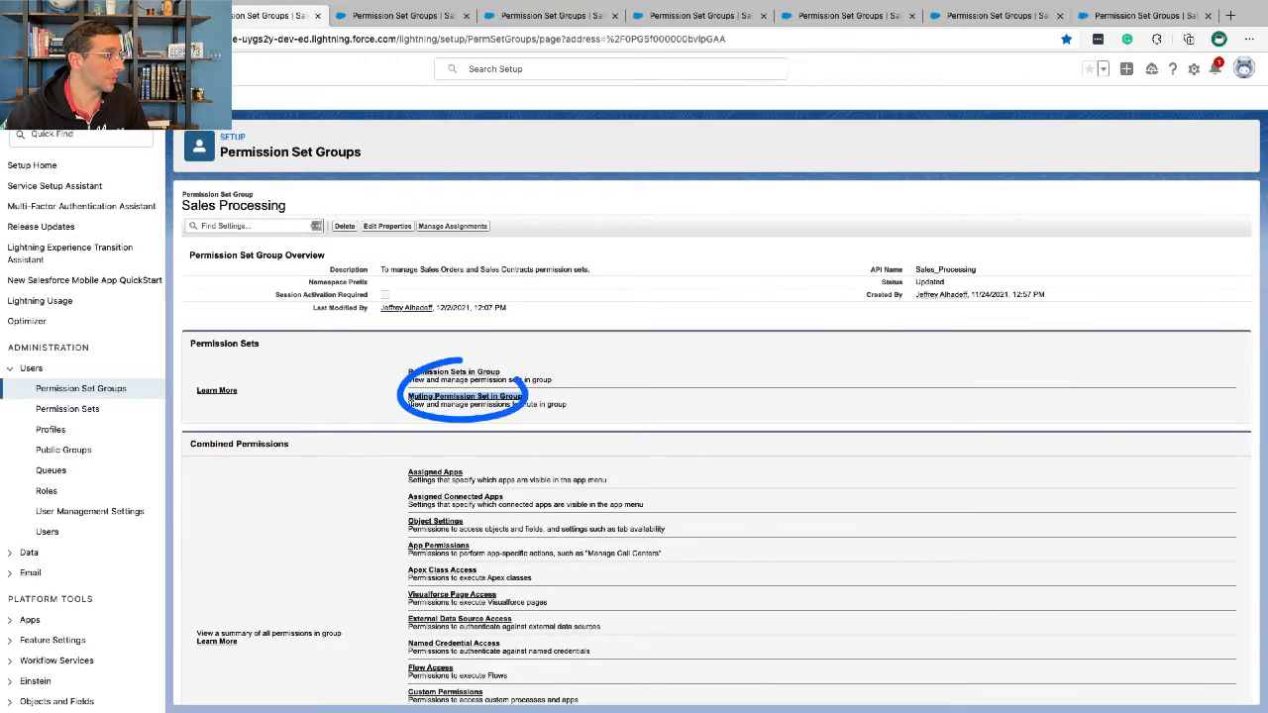
Create and save a new muting permission set labelled 'Contracts Permissions Muted' in Sales Processing.
{"action": "left_click", "coordinate": [457, 394]}
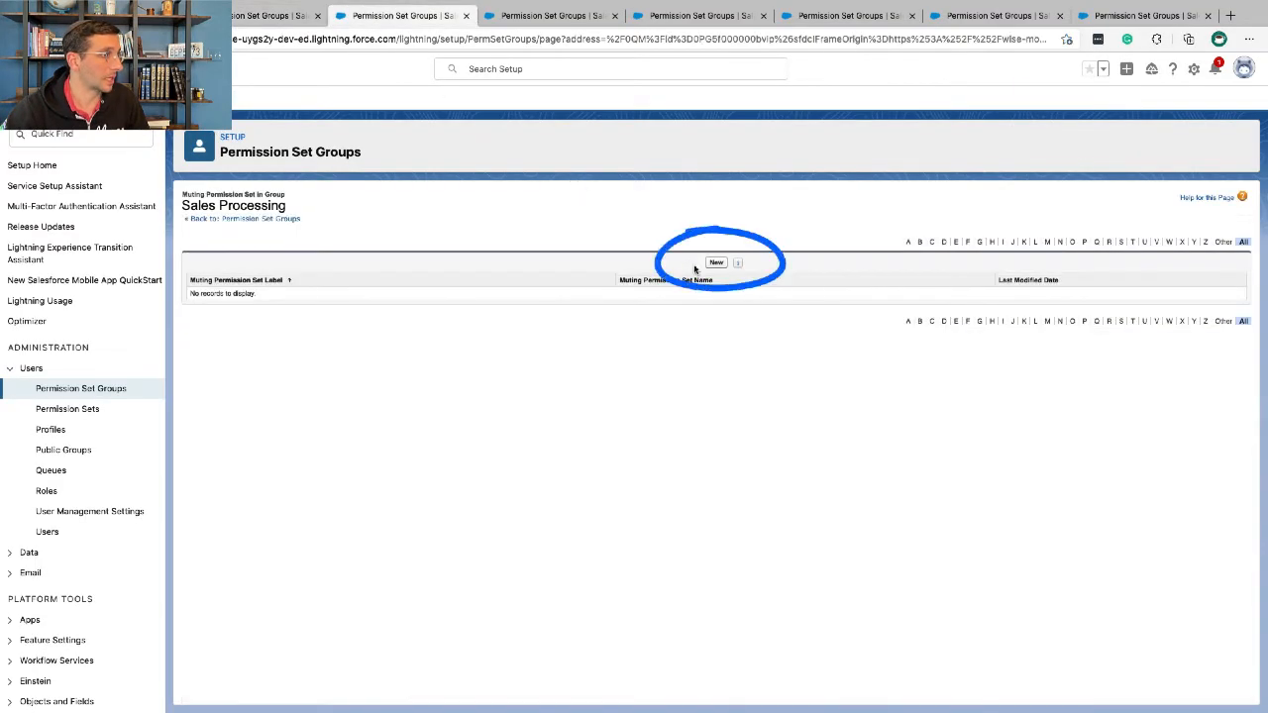
{"action": "left_click", "coordinate": [718, 261]}
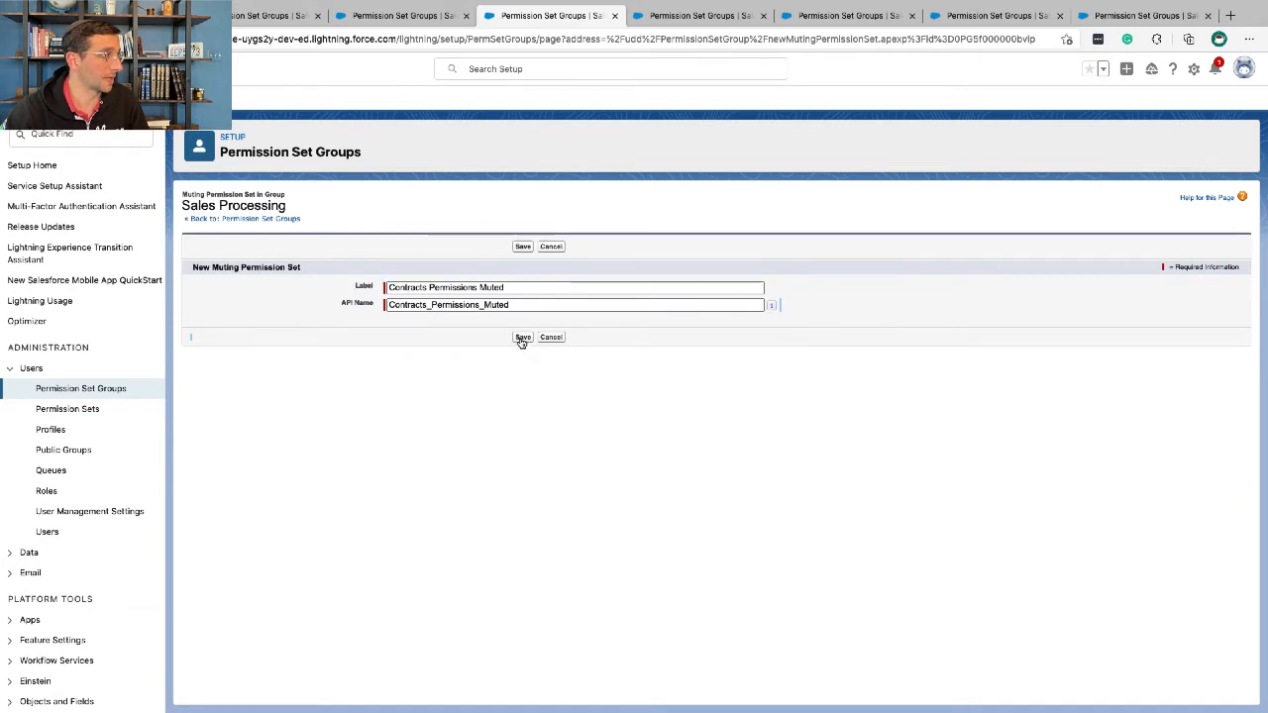
{"action": "left_click", "coordinate": [523, 336]}
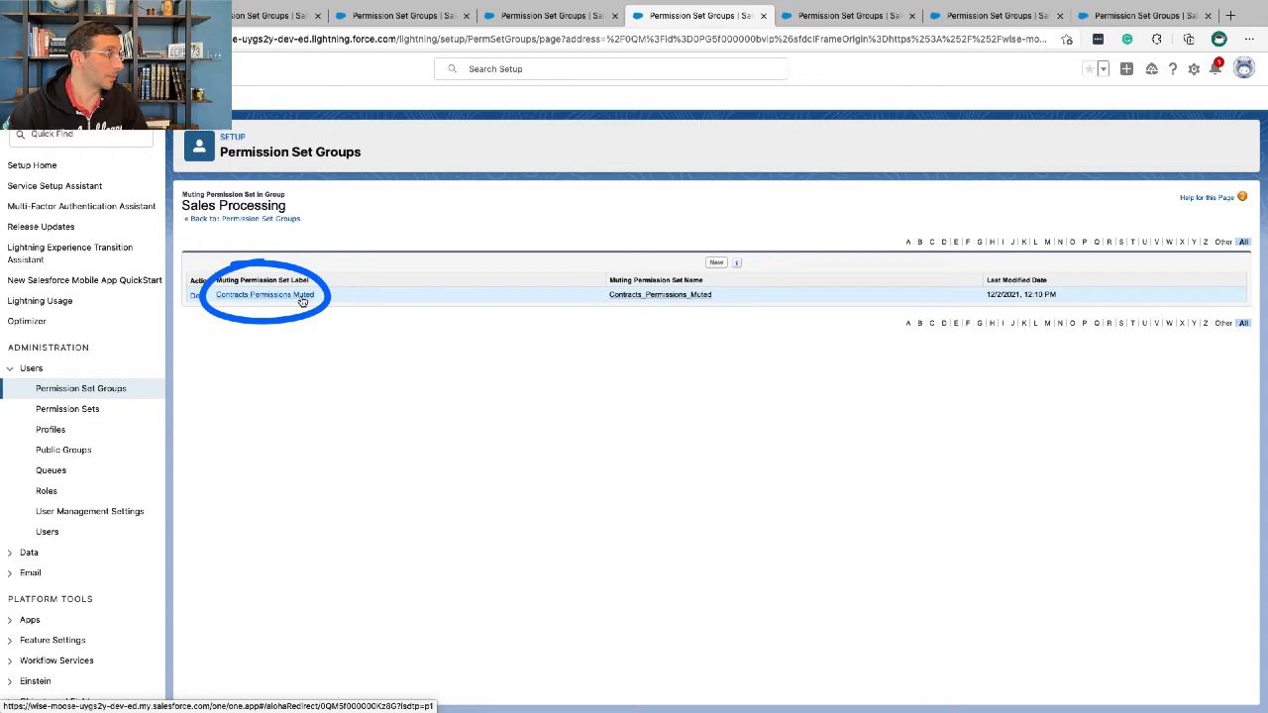
Navigate to the Contracts object settings of the Contracts Permissions Muted set.
{"action": "left_click", "coordinate": [266, 293]}
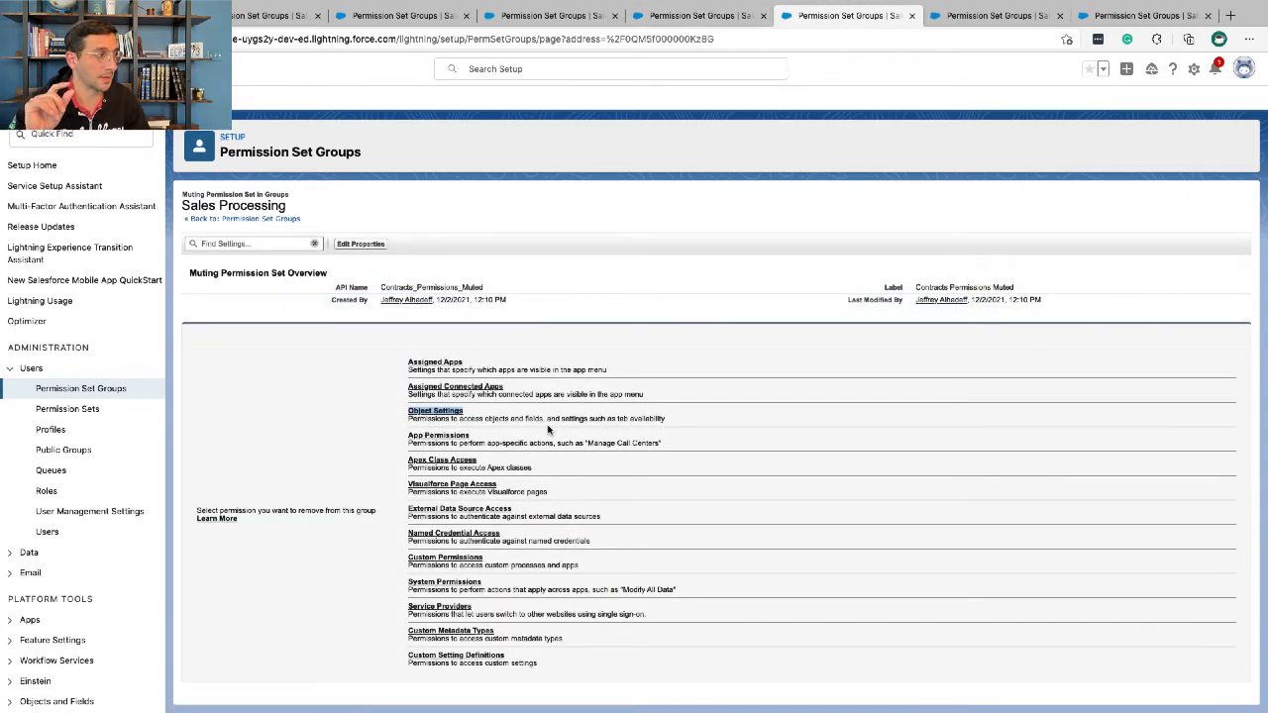
{"action": "left_click", "coordinate": [434, 411]}
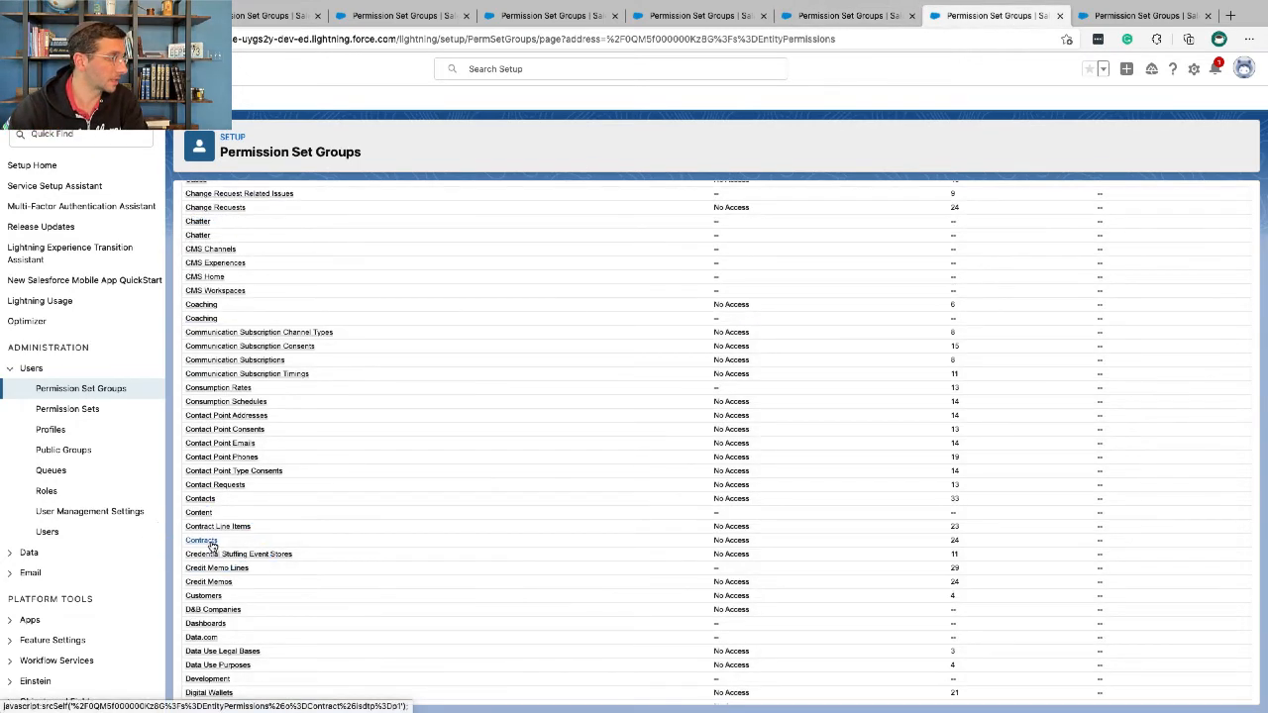
{"action": "left_click", "coordinate": [202, 539]}
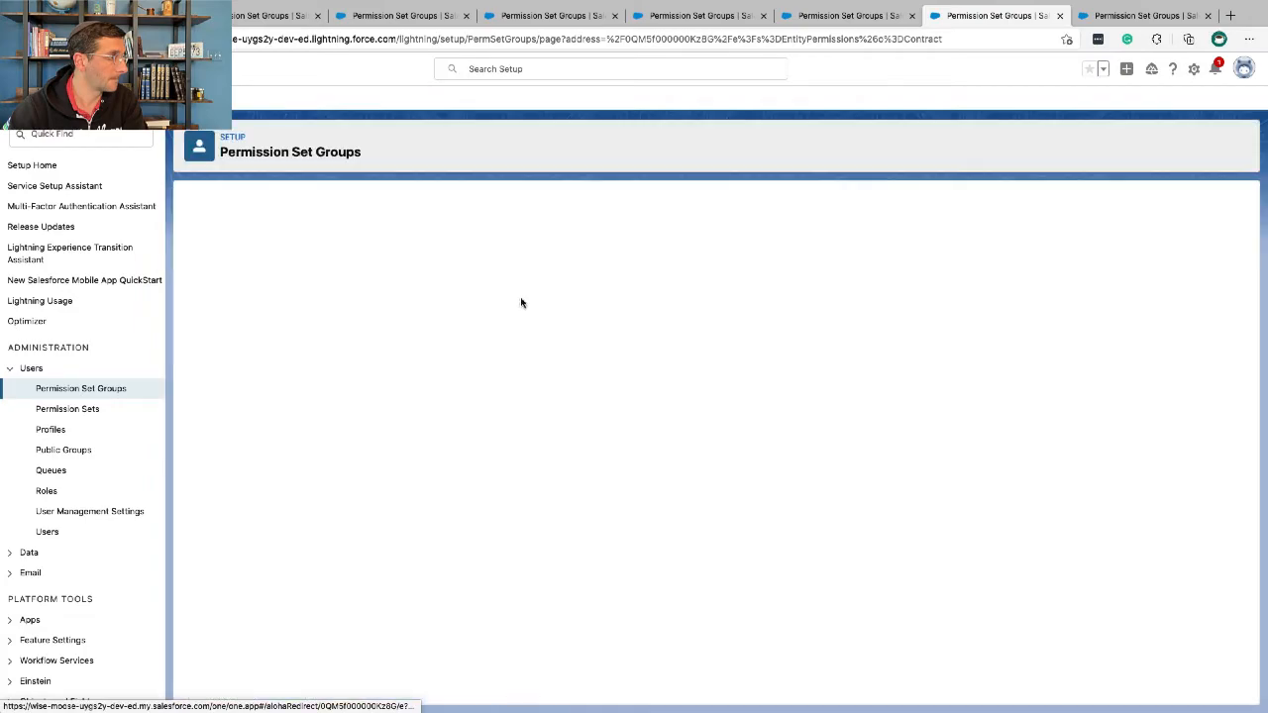